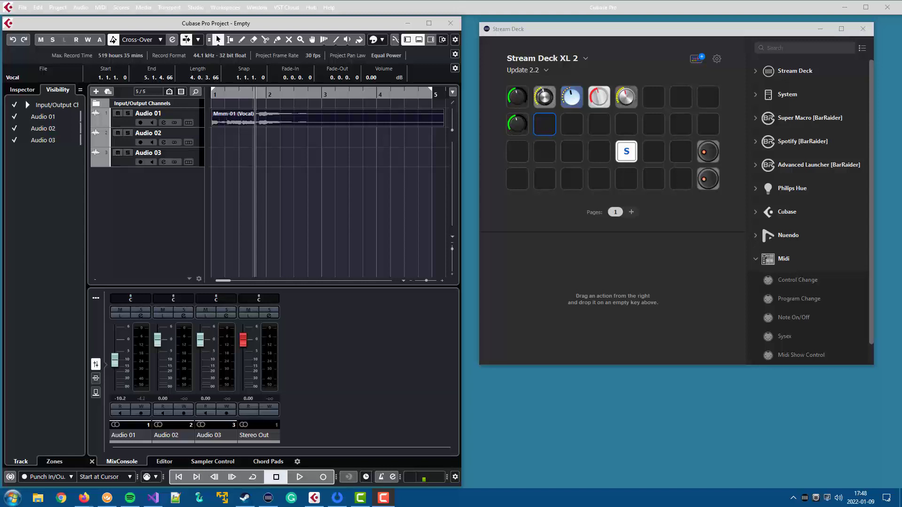
Select the top-left knob key to show its Control Change rotation and Black V-Pot design settings
{"action": "left_click", "coordinate": [516, 97]}
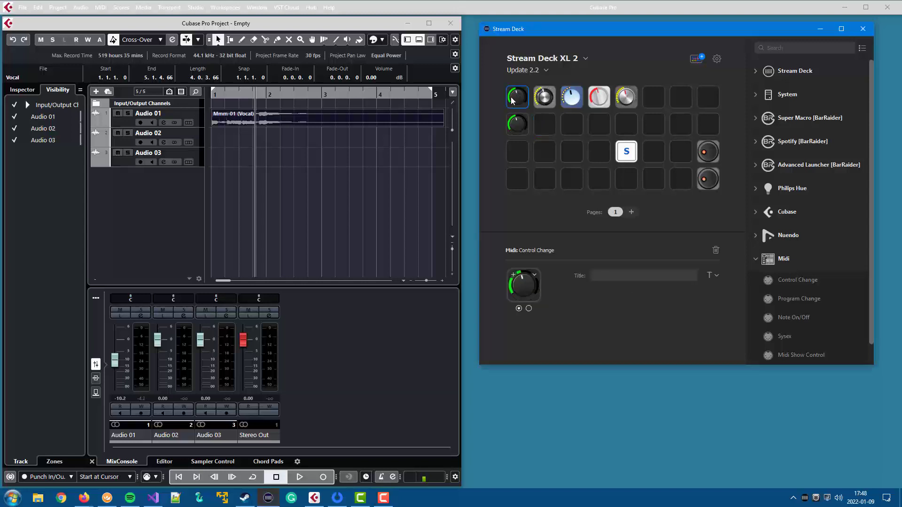
{"action": "left_click", "coordinate": [516, 97]}
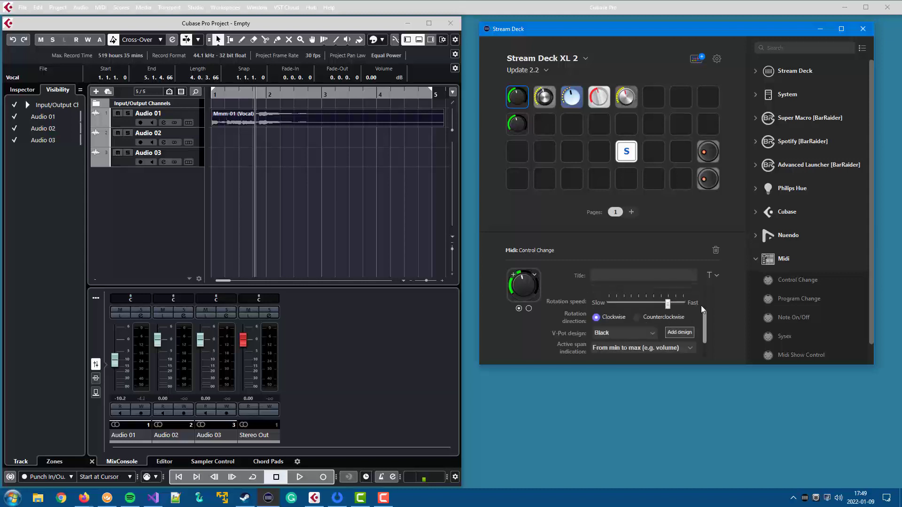
{"action": "mouse_move", "coordinate": [642, 311]}
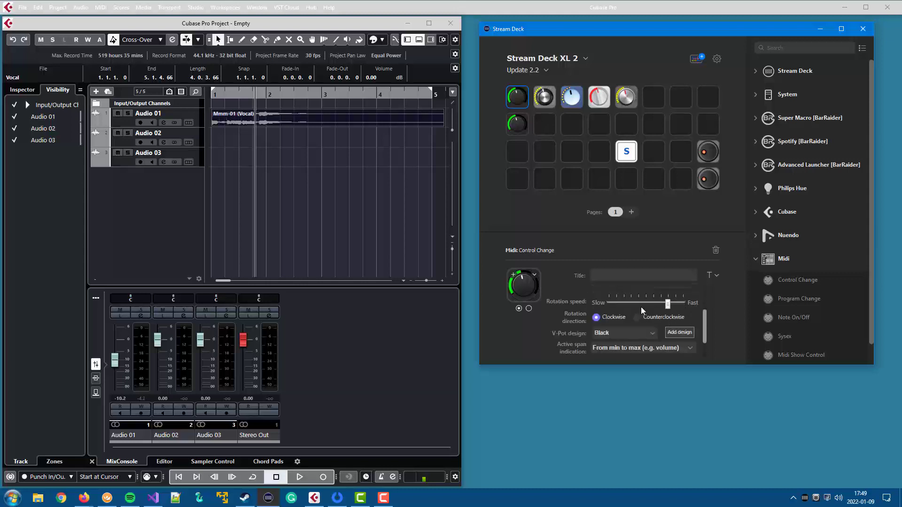
{"action": "mouse_move", "coordinate": [641, 323]}
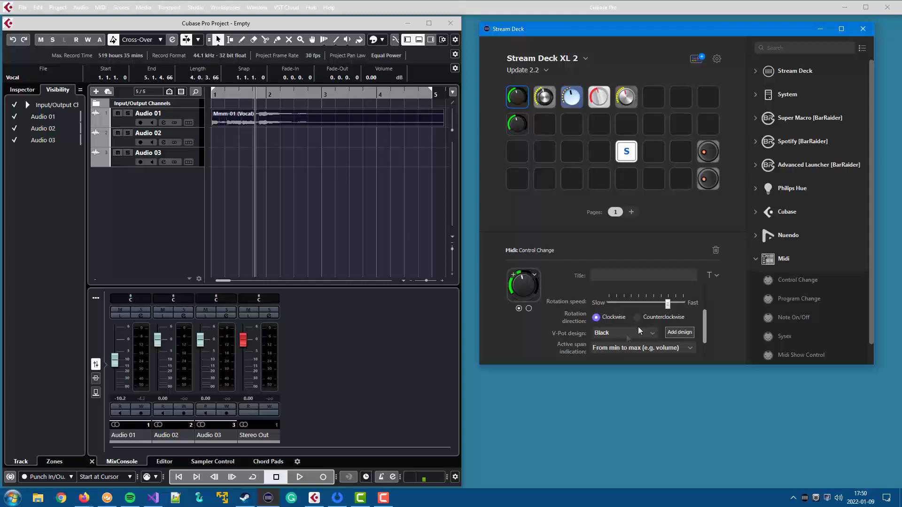
{"action": "left_click", "coordinate": [623, 333]}
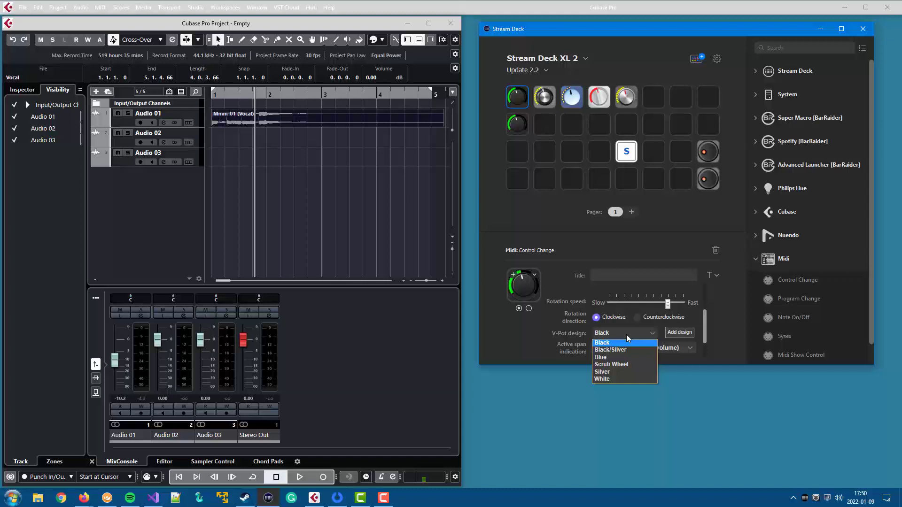
{"action": "left_click", "coordinate": [602, 343]}
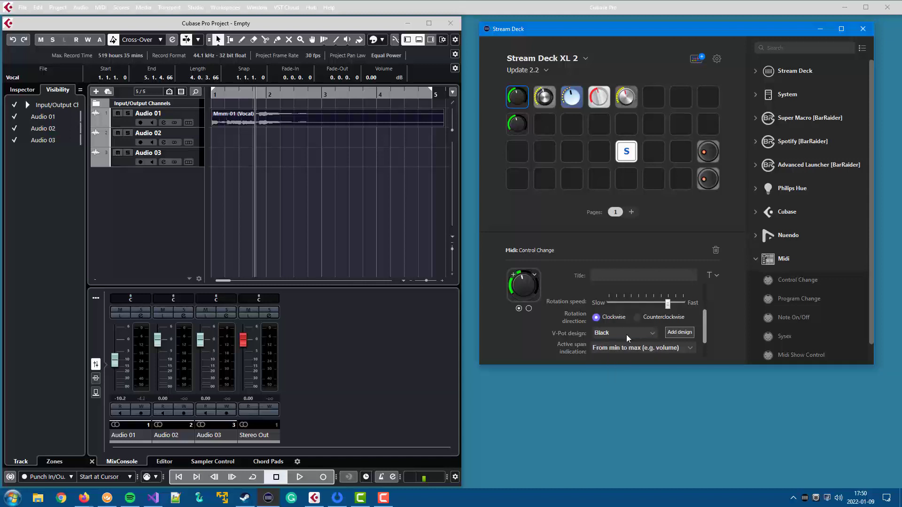
{"action": "mouse_move", "coordinate": [680, 335]}
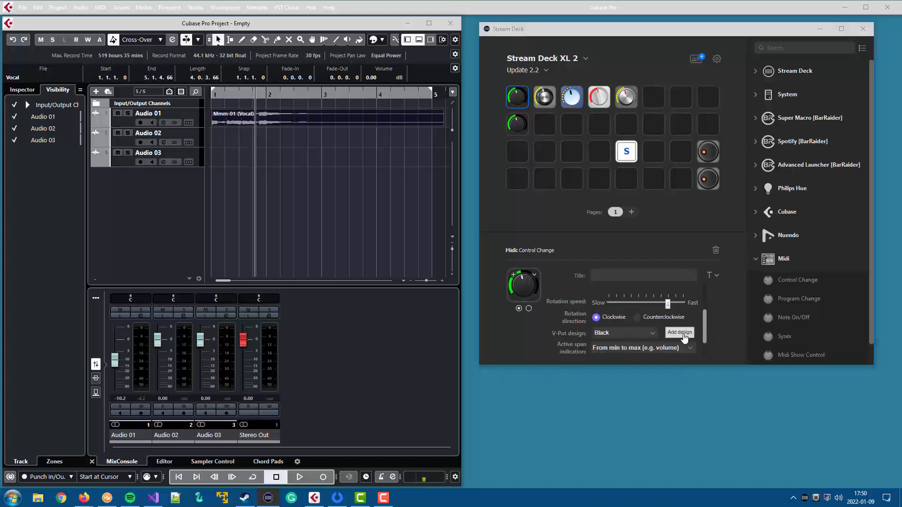
Add a custom design from Pots\Red\pot.xml to the first knob key
{"action": "left_click", "coordinate": [680, 332]}
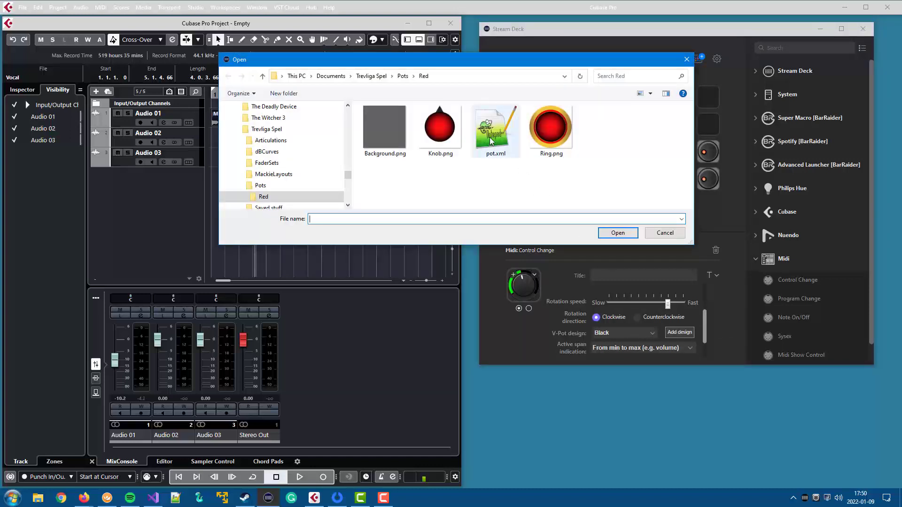
{"action": "mouse_move", "coordinate": [495, 127]}
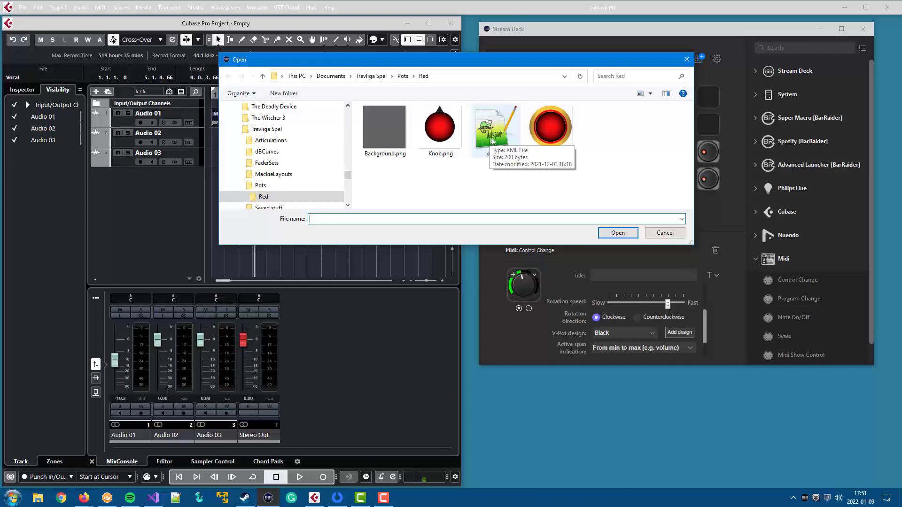
{"action": "left_click", "coordinate": [497, 125]}
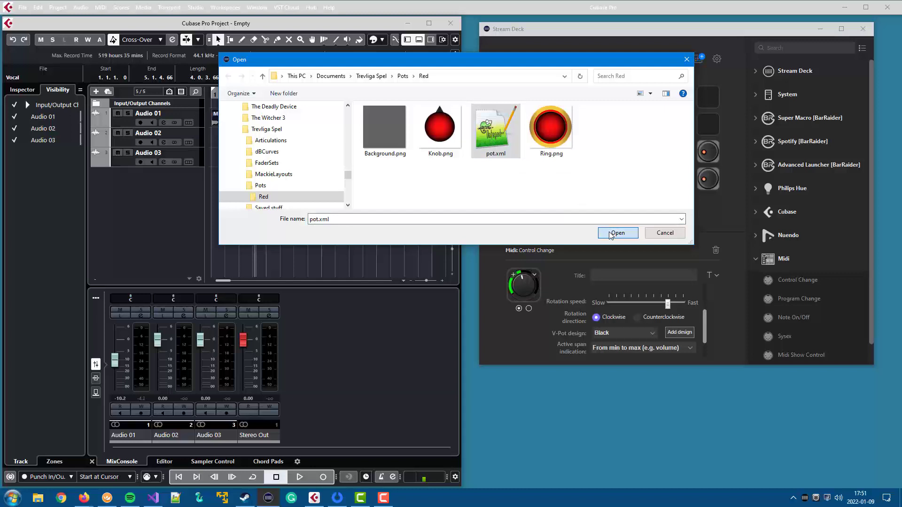
{"action": "left_click", "coordinate": [617, 233]}
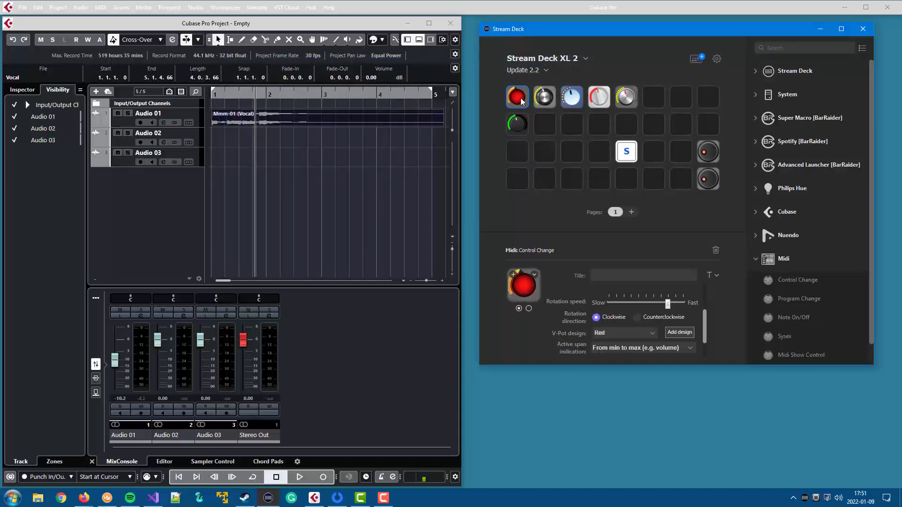
{"action": "left_click", "coordinate": [679, 124]}
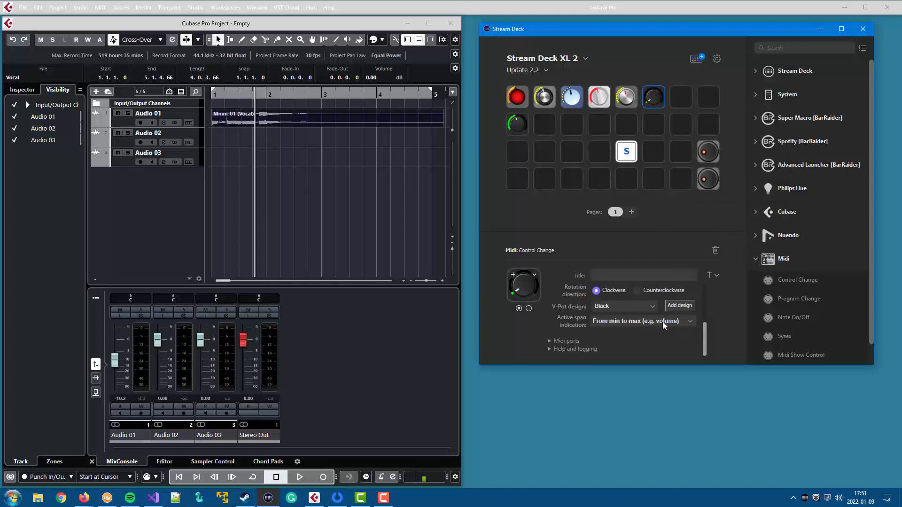
{"action": "left_click", "coordinate": [623, 305]}
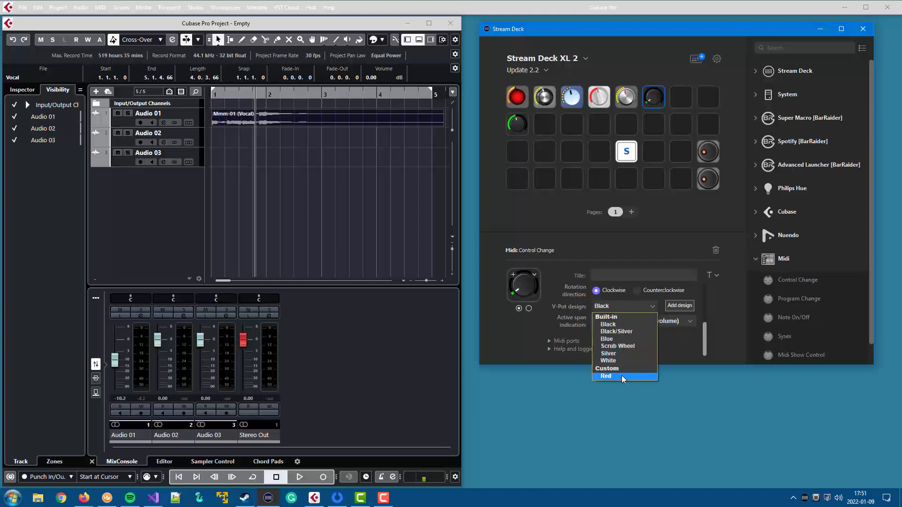
{"action": "mouse_move", "coordinate": [624, 324]}
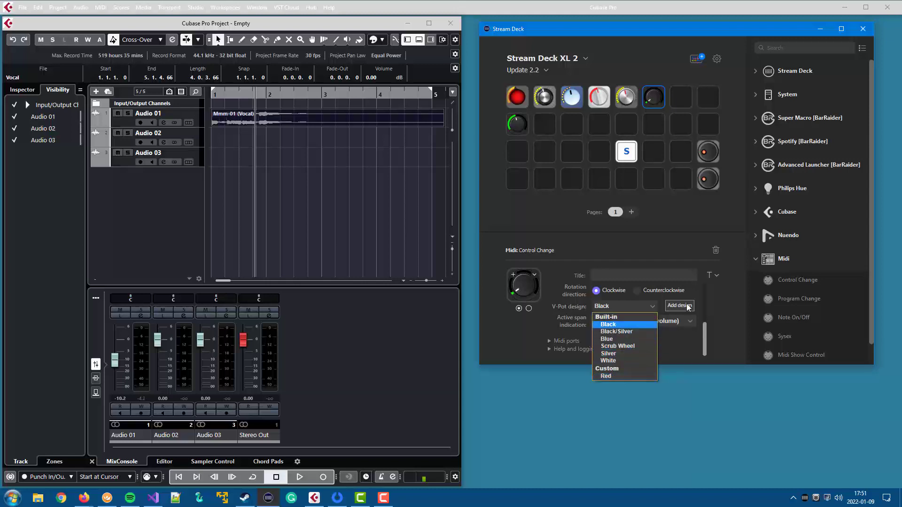
{"action": "mouse_move", "coordinate": [615, 374]}
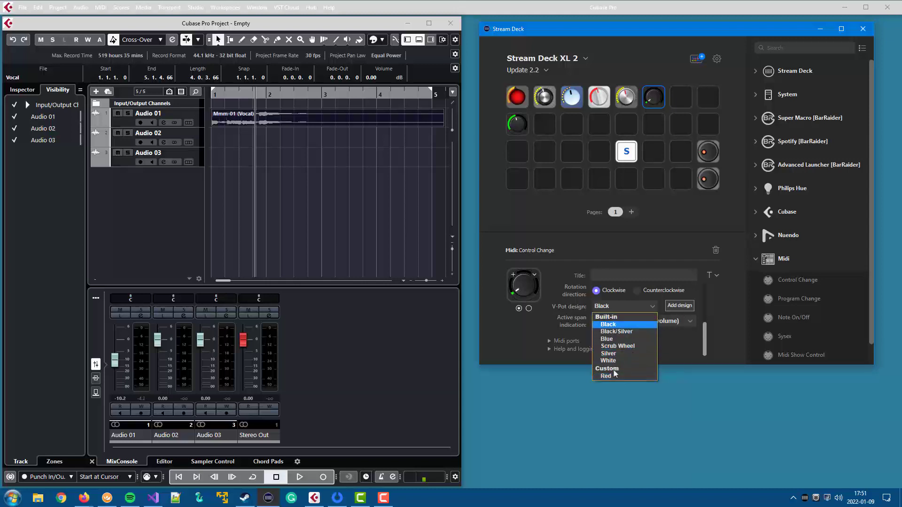
{"action": "left_click", "coordinate": [606, 376]}
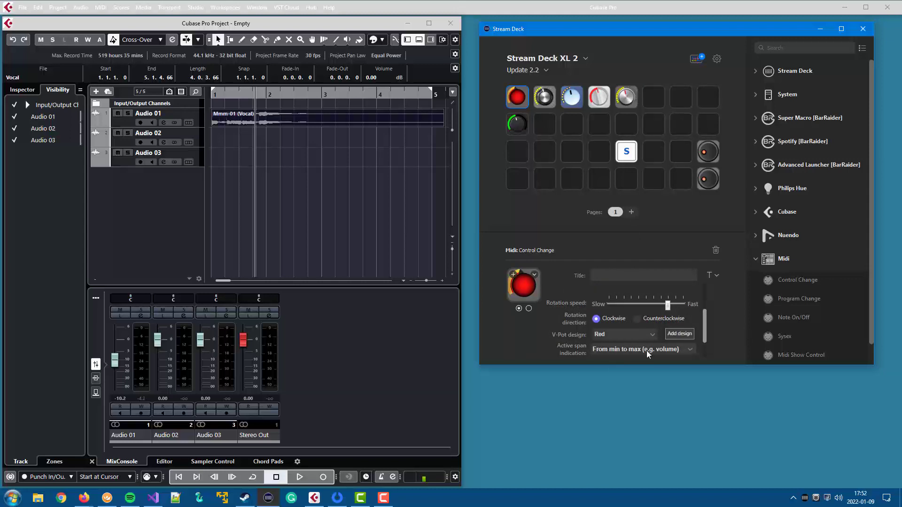
{"action": "mouse_move", "coordinate": [638, 337]}
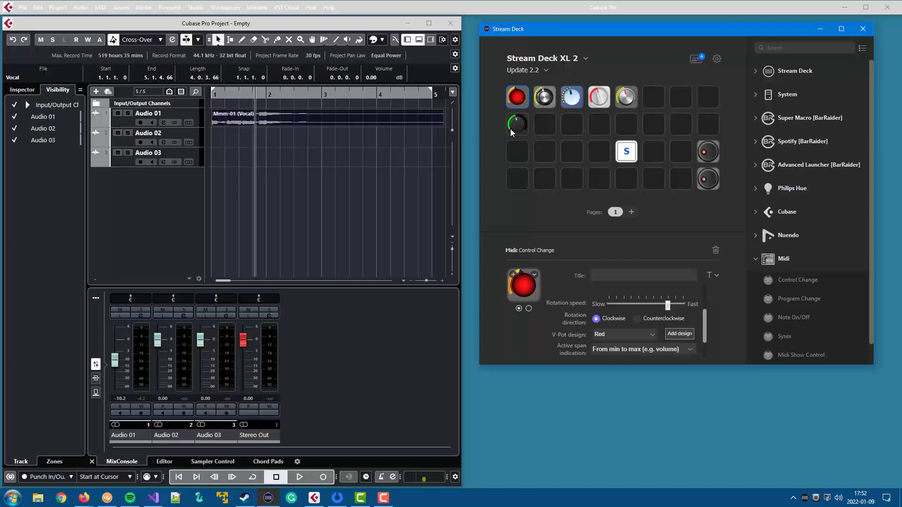
{"action": "mouse_move", "coordinate": [525, 140]}
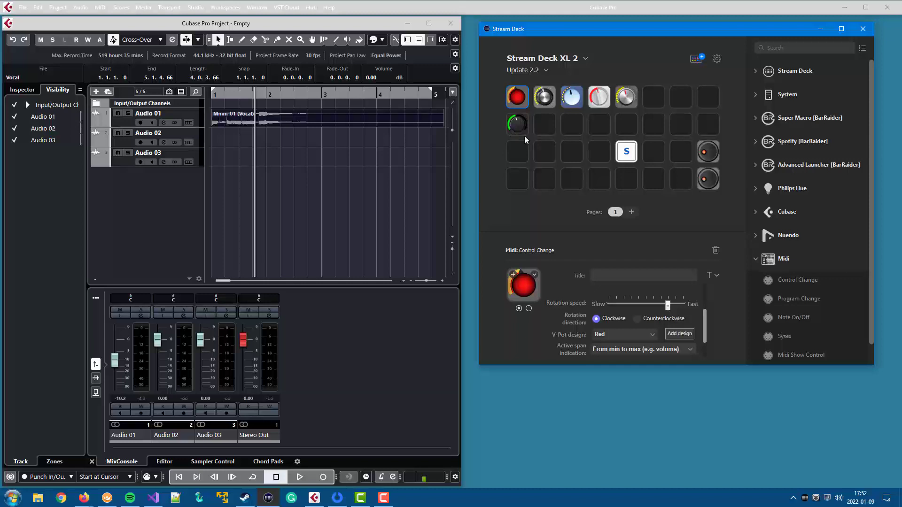
{"action": "mouse_move", "coordinate": [554, 148]}
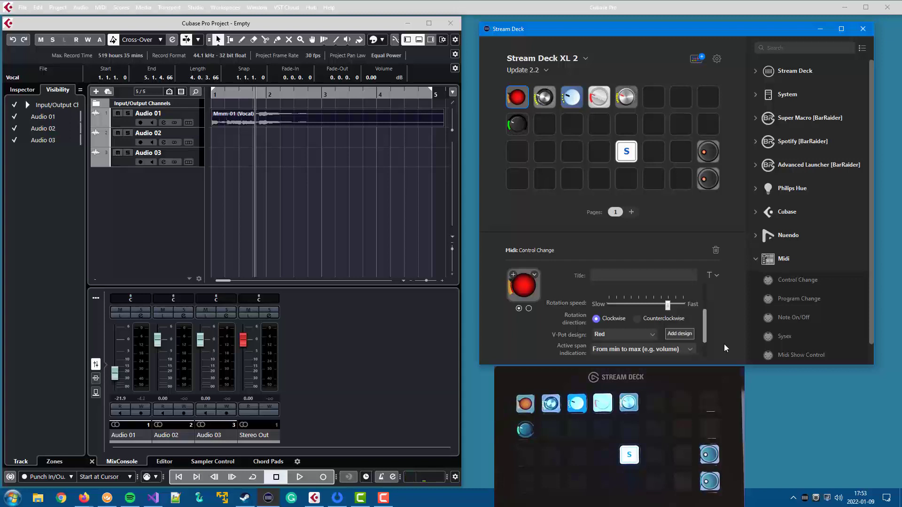
Set the red knob key's active span indication to 'At current value'
{"action": "left_click", "coordinate": [641, 349]}
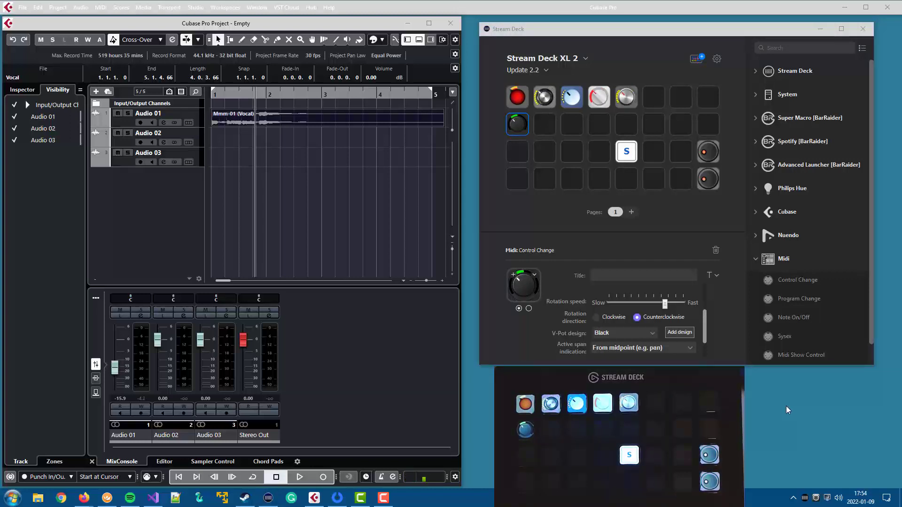
{"action": "left_click", "coordinate": [642, 348]}
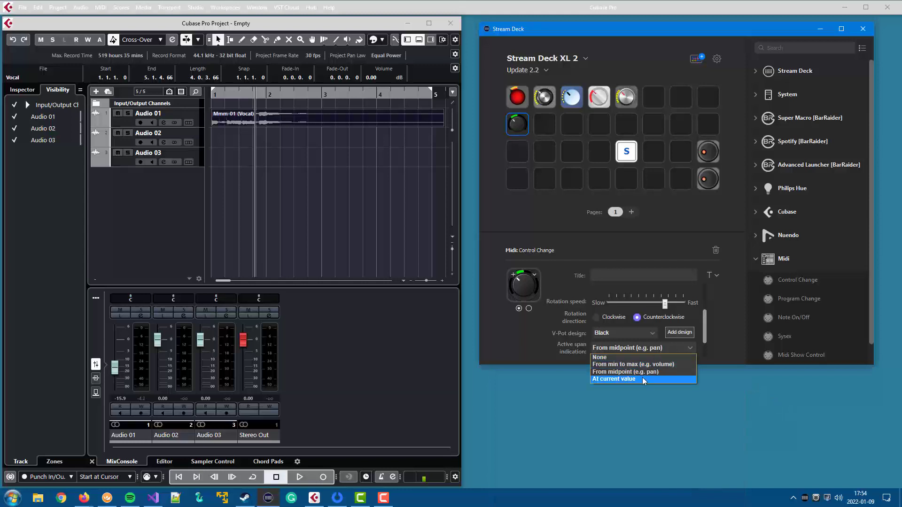
{"action": "left_click", "coordinate": [614, 379]}
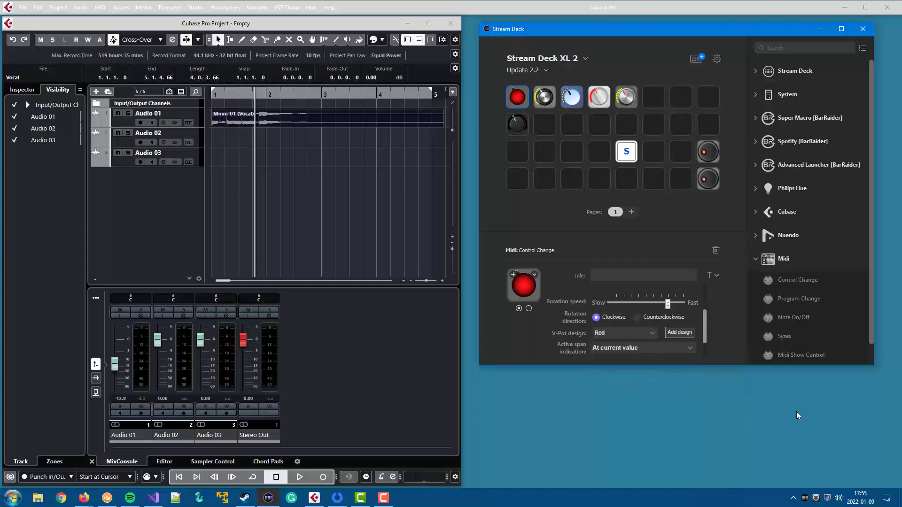
Set the Mackie Control key to Channel 1 V-Pot and open its state display designs
{"action": "scroll", "scroll_direction": "down", "scroll_amount": 3}
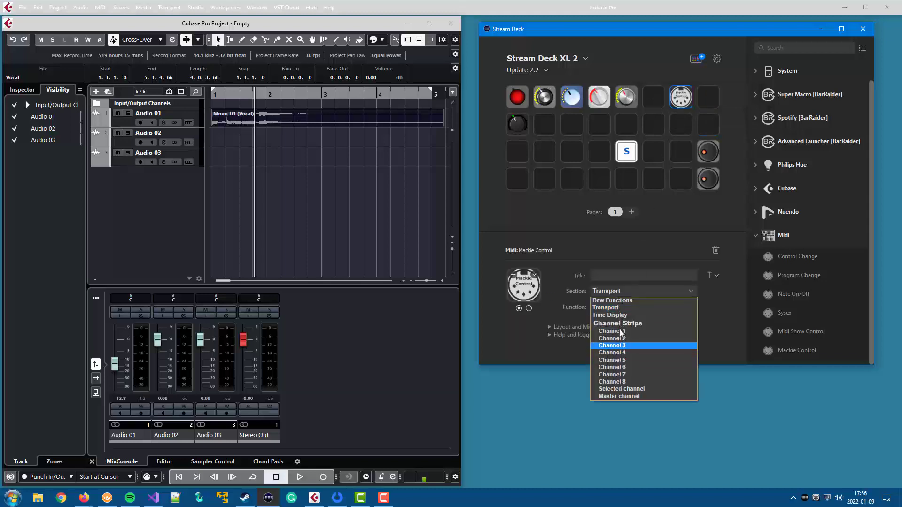
{"action": "left_click", "coordinate": [611, 331]}
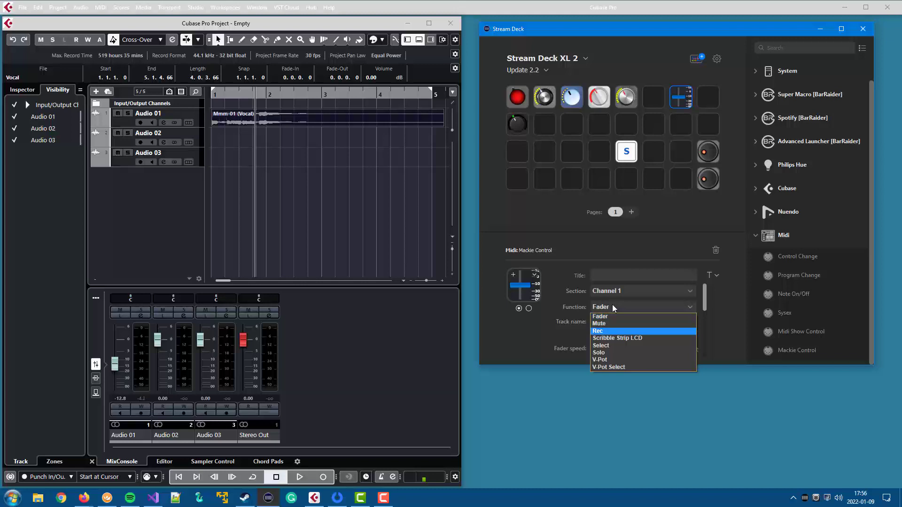
{"action": "left_click", "coordinate": [600, 360]}
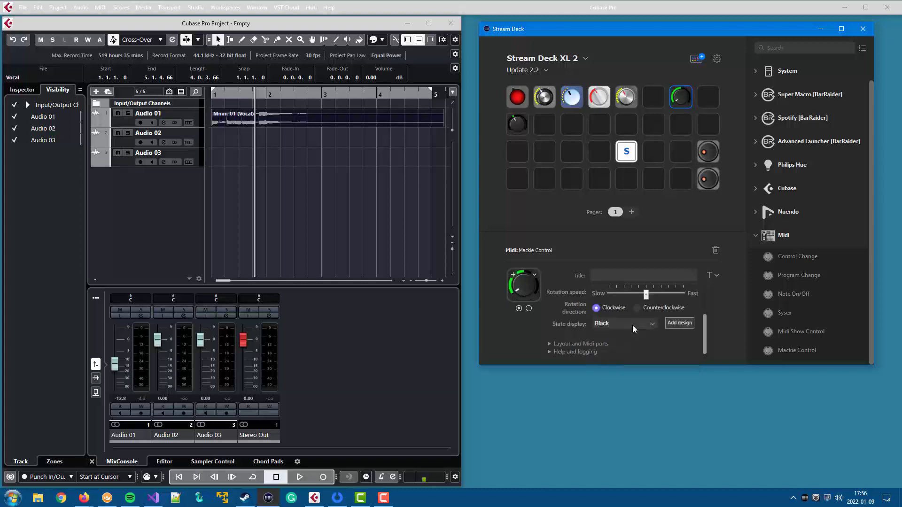
{"action": "mouse_move", "coordinate": [633, 333]}
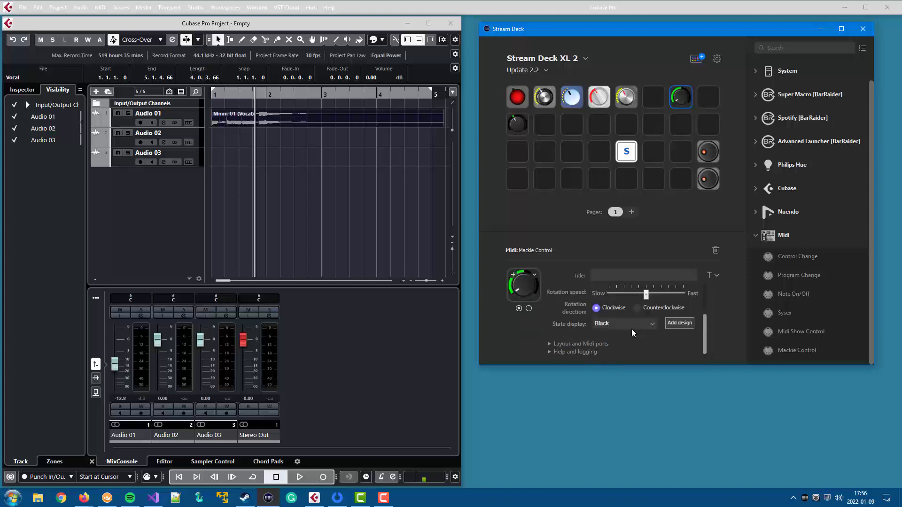
{"action": "left_click", "coordinate": [623, 323]}
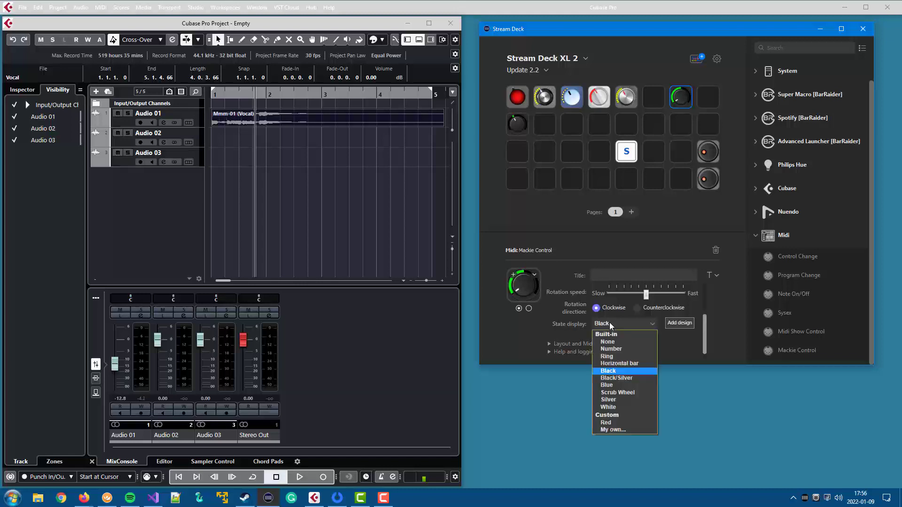
{"action": "mouse_move", "coordinate": [613, 384]}
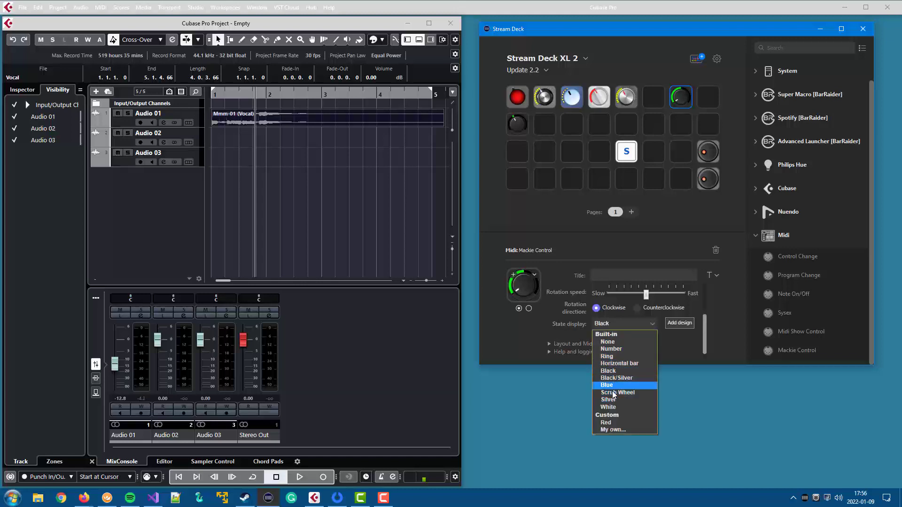
{"action": "mouse_move", "coordinate": [607, 371]}
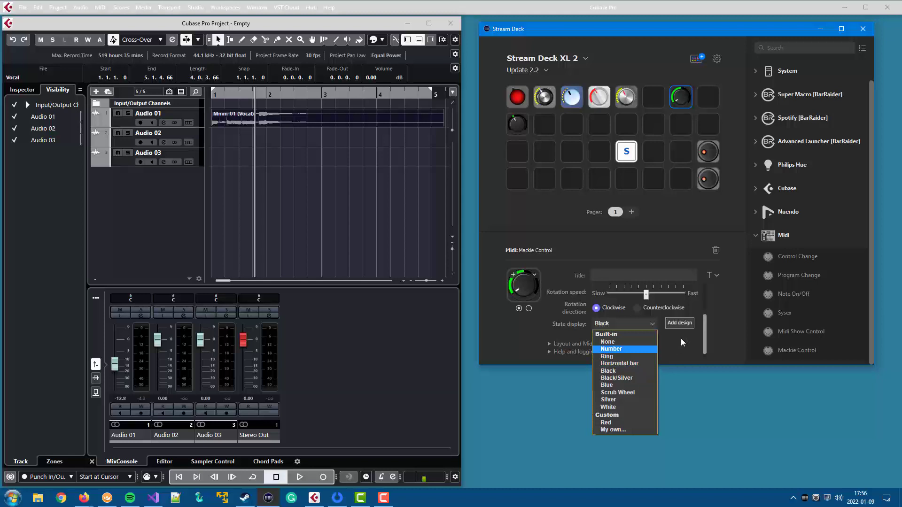
{"action": "mouse_move", "coordinate": [690, 327]}
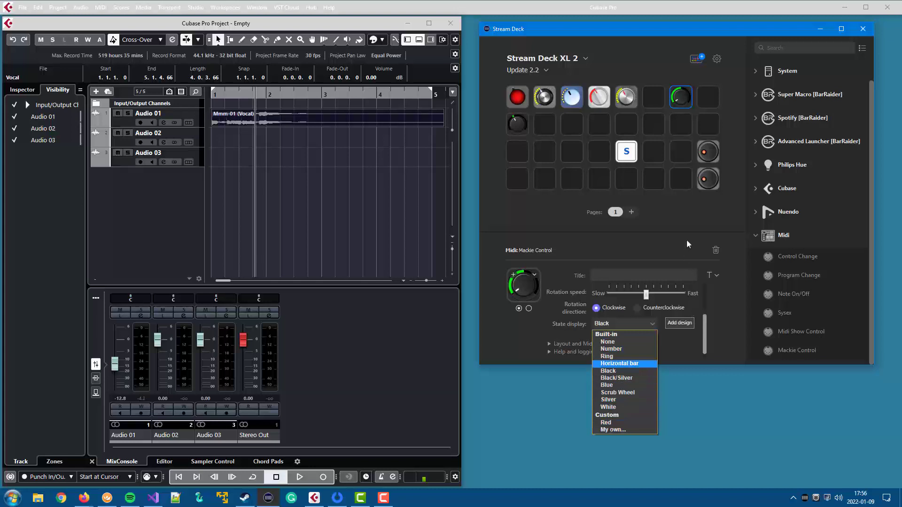
{"action": "mouse_move", "coordinate": [685, 236]}
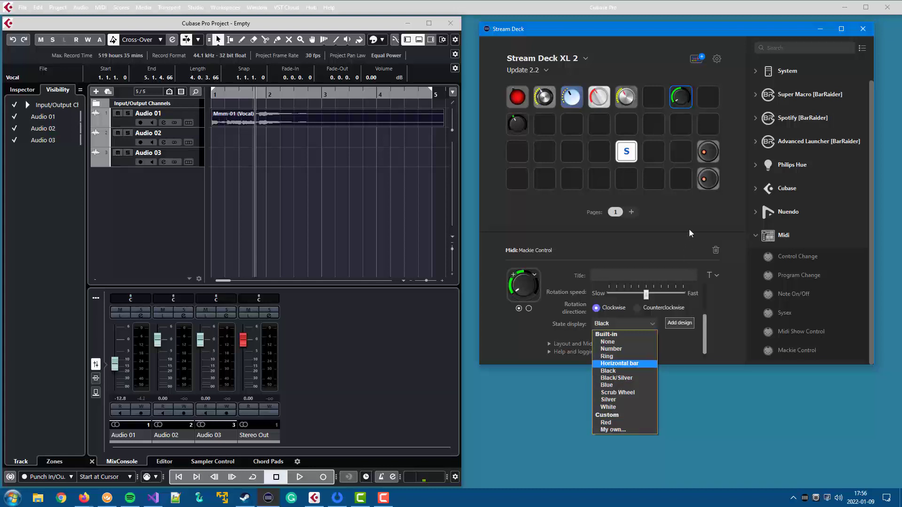
Select the third-row scrub wheel key and view its Scrub Wheel state display options
{"action": "left_click", "coordinate": [608, 371]}
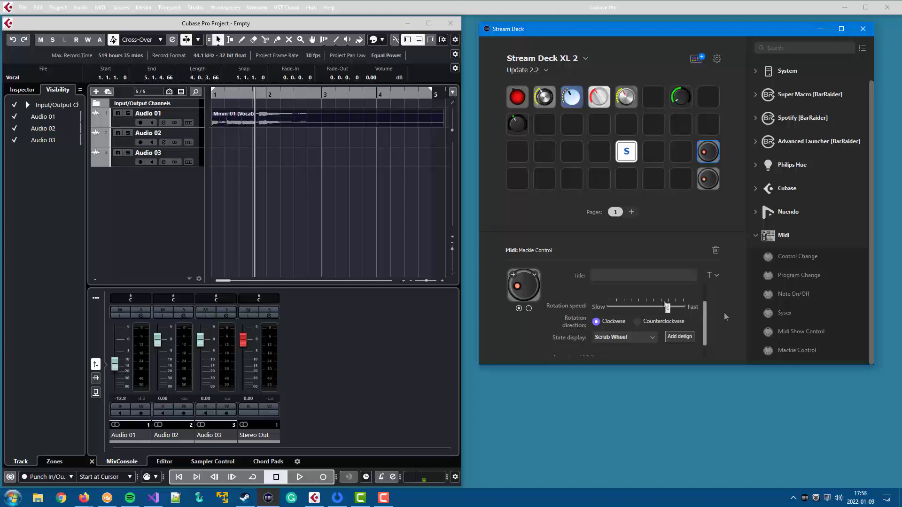
{"action": "left_click", "coordinate": [625, 337]}
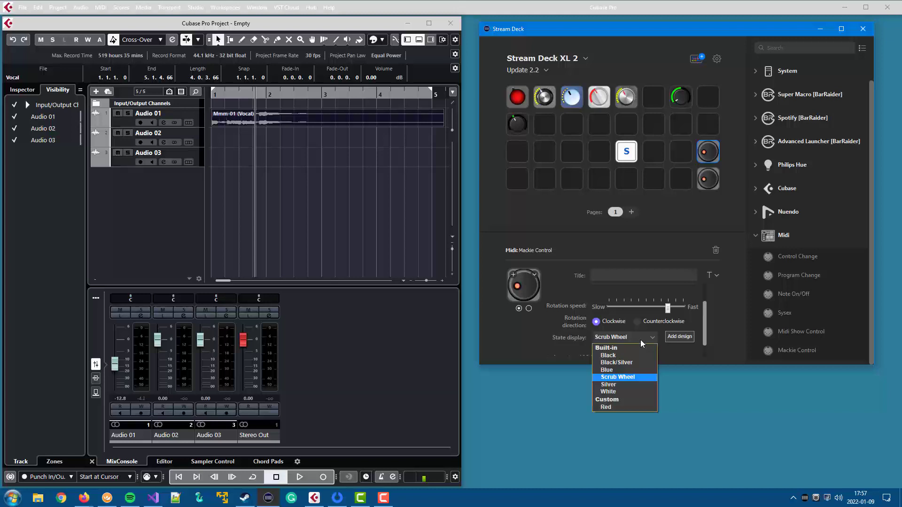
{"action": "mouse_move", "coordinate": [641, 344]}
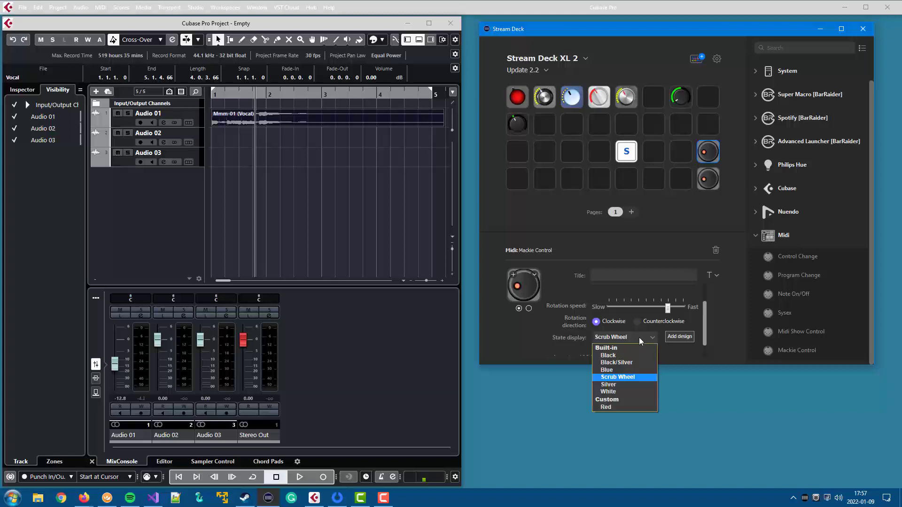
{"action": "mouse_move", "coordinate": [643, 340]}
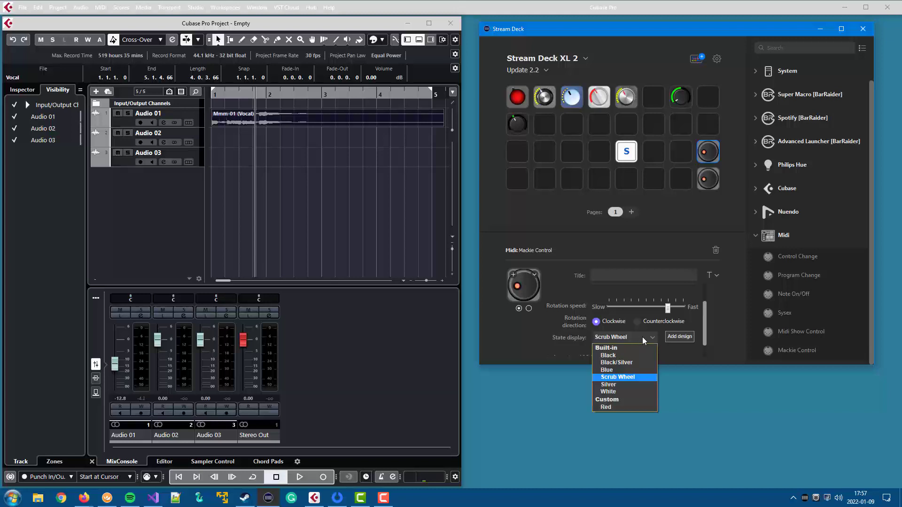